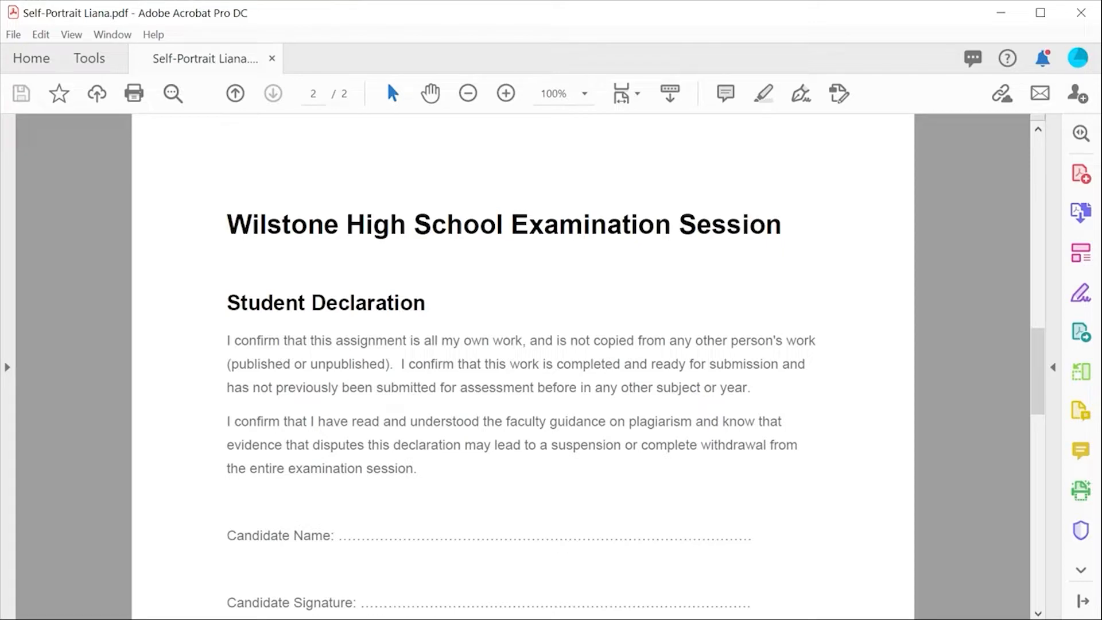
Step: Prepare the declaration as a form with auto-detected Candidate Name, Signature and Date fields
{"action": "left_click", "coordinate": [89, 58]}
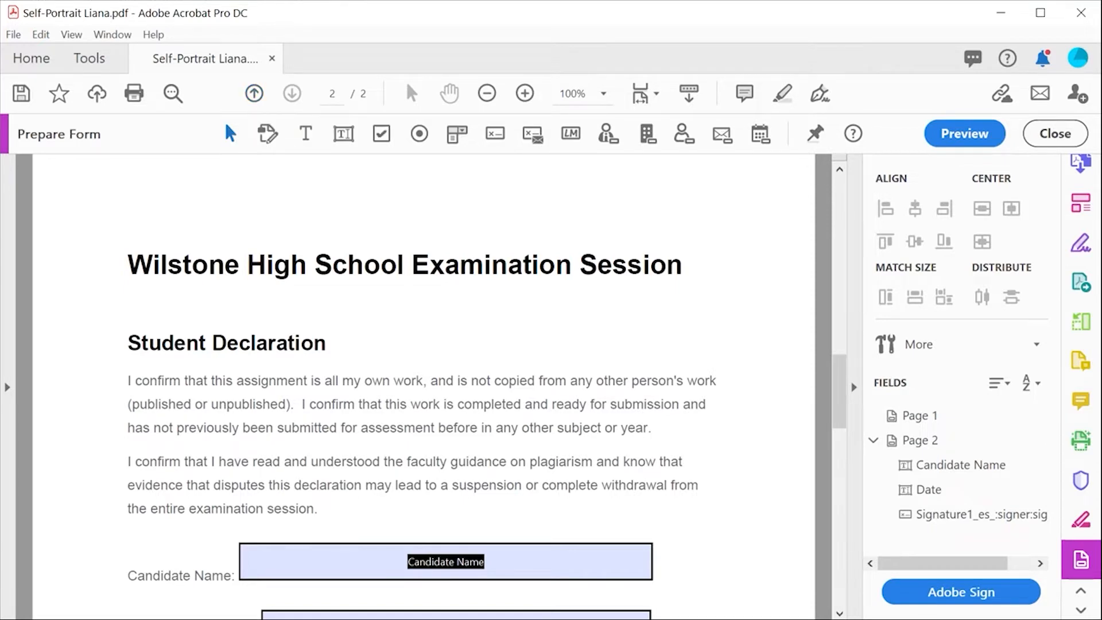
{"action": "scroll", "scroll_direction": "down", "scroll_amount": 3}
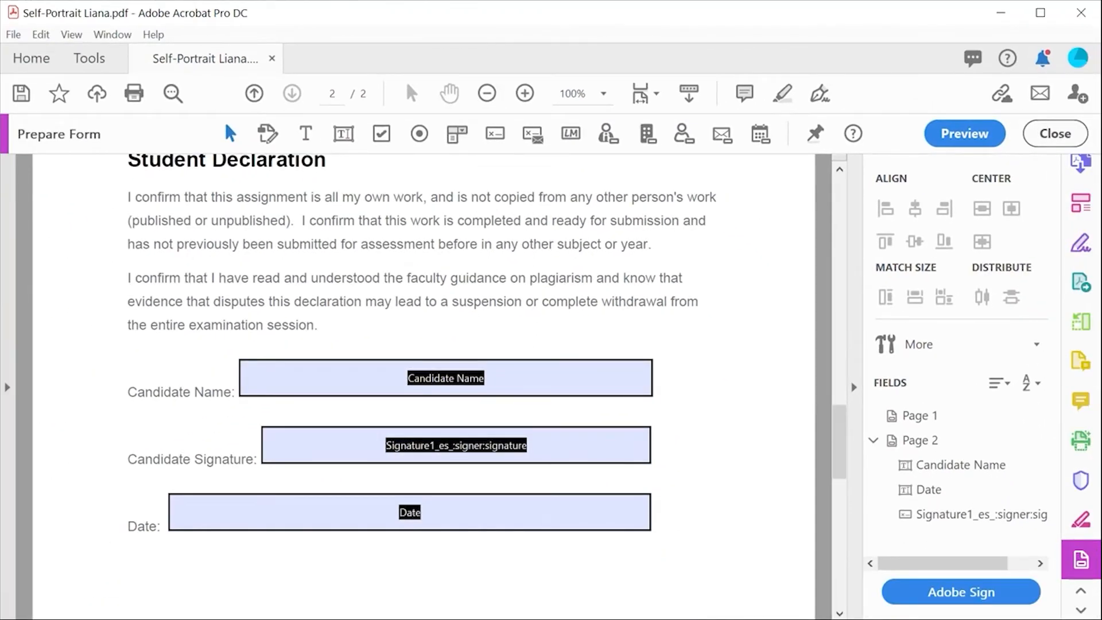
{"action": "left_click", "coordinate": [962, 133]}
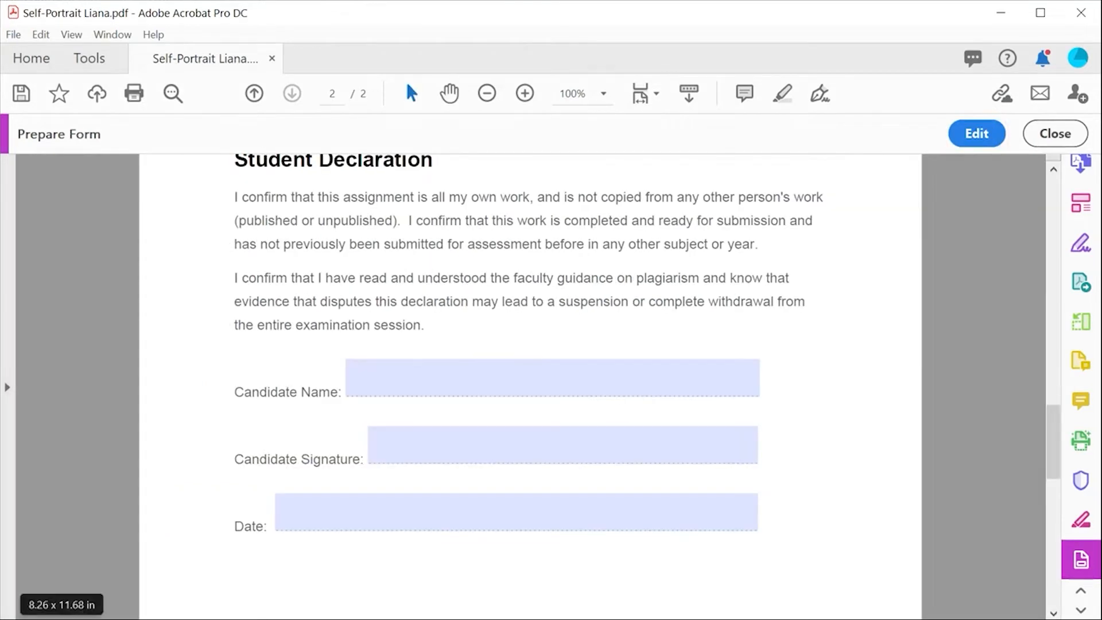
{"action": "type", "text": "Liana"}
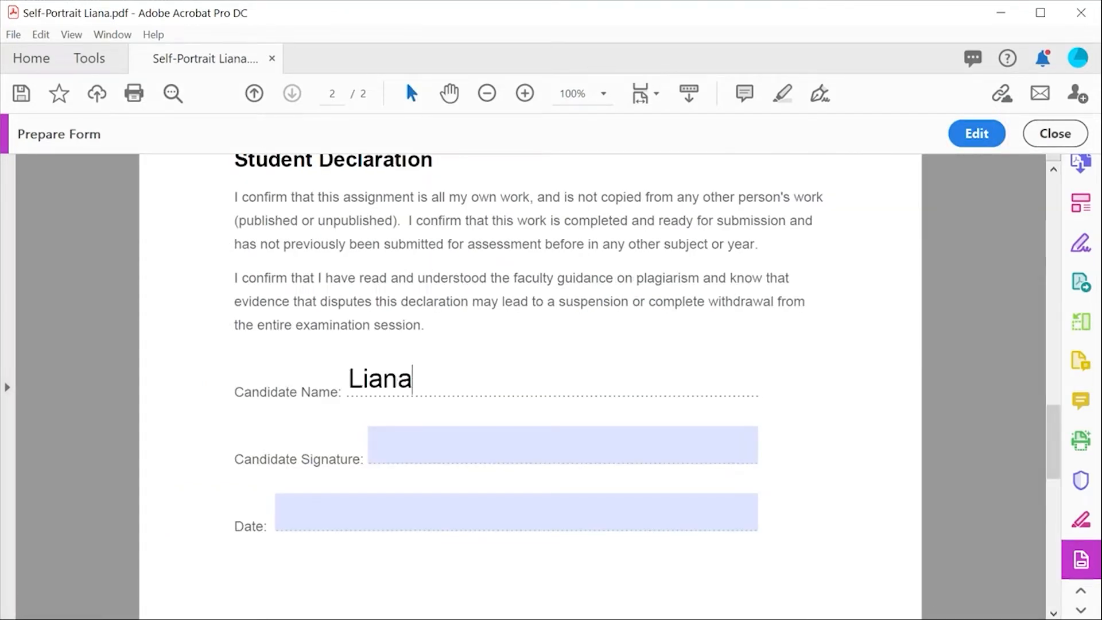
{"action": "key", "text": "Backspace"}
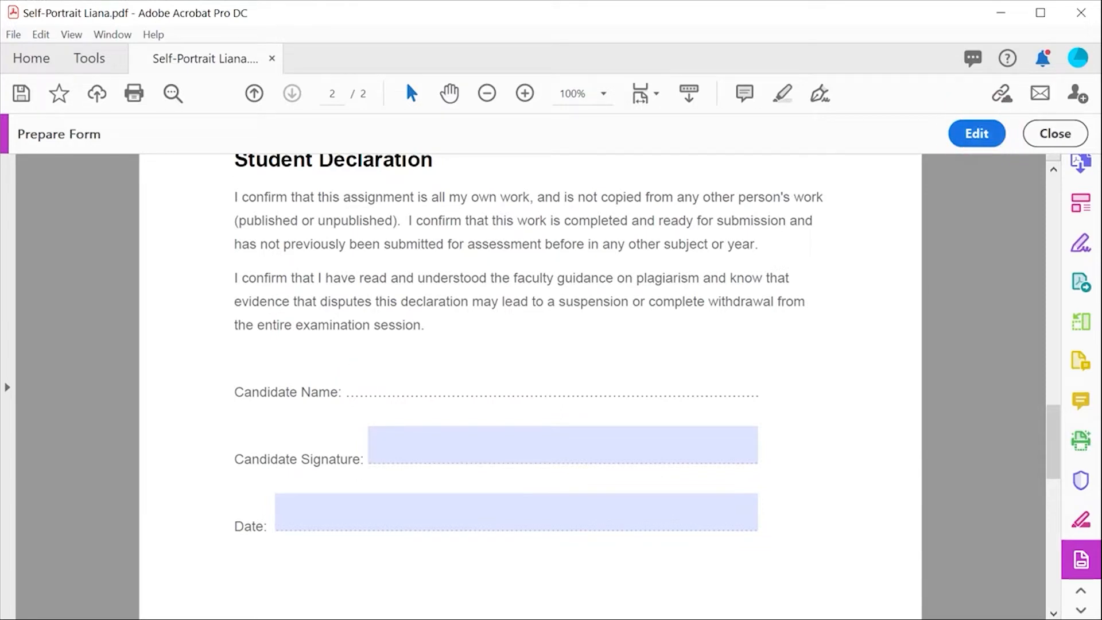
{"action": "left_click", "coordinate": [975, 134]}
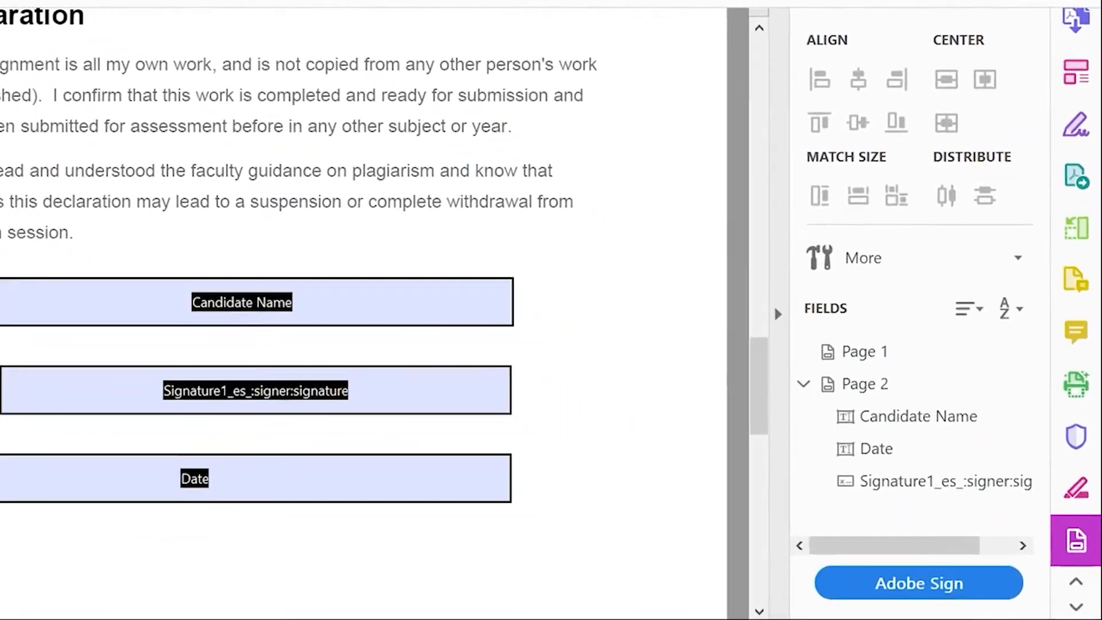
{"action": "scroll", "scroll_direction": "down", "scroll_amount": 3}
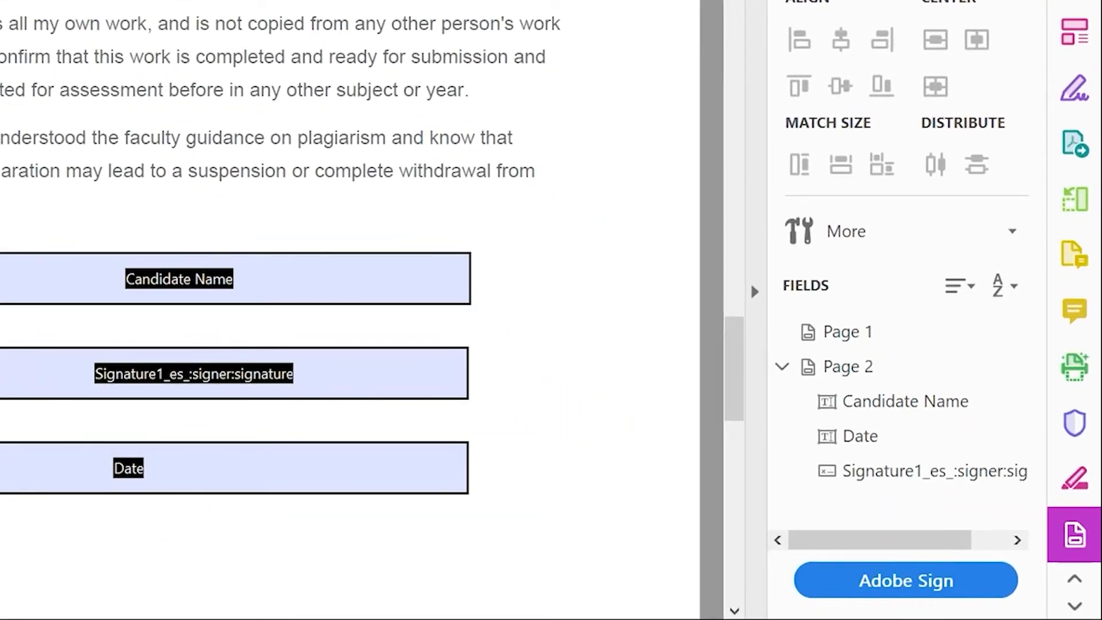
Step: Add the student's email as the Adobe Sign signer and proceed to specifying where to sign
{"action": "left_click", "coordinate": [906, 580]}
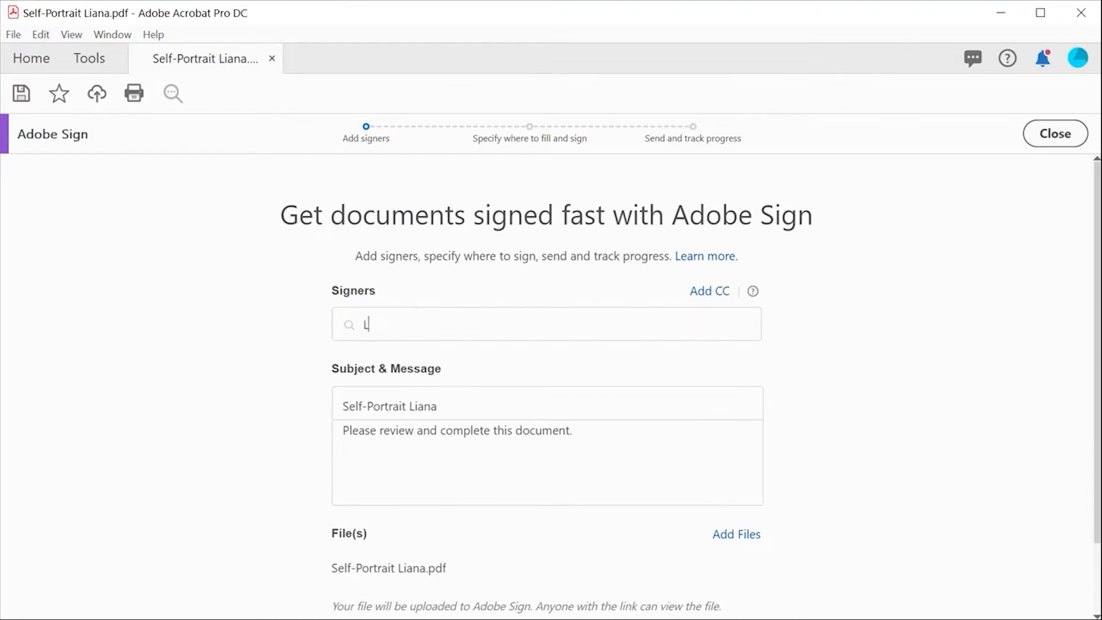
{"action": "type", "text": "LianaP"}
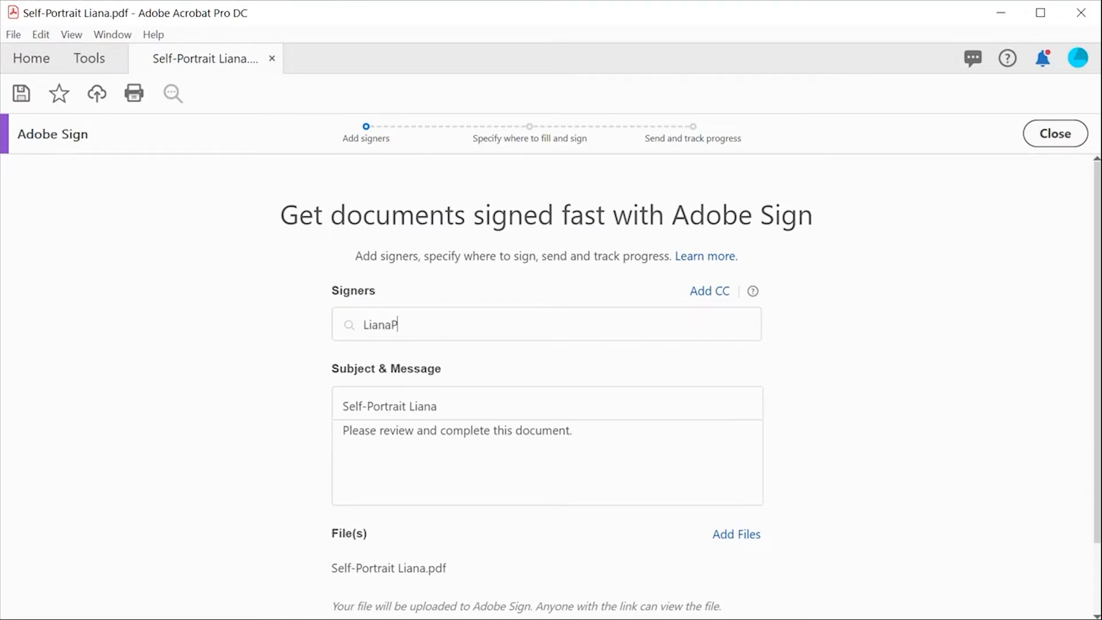
{"action": "type", "text": "retend@email.com"}
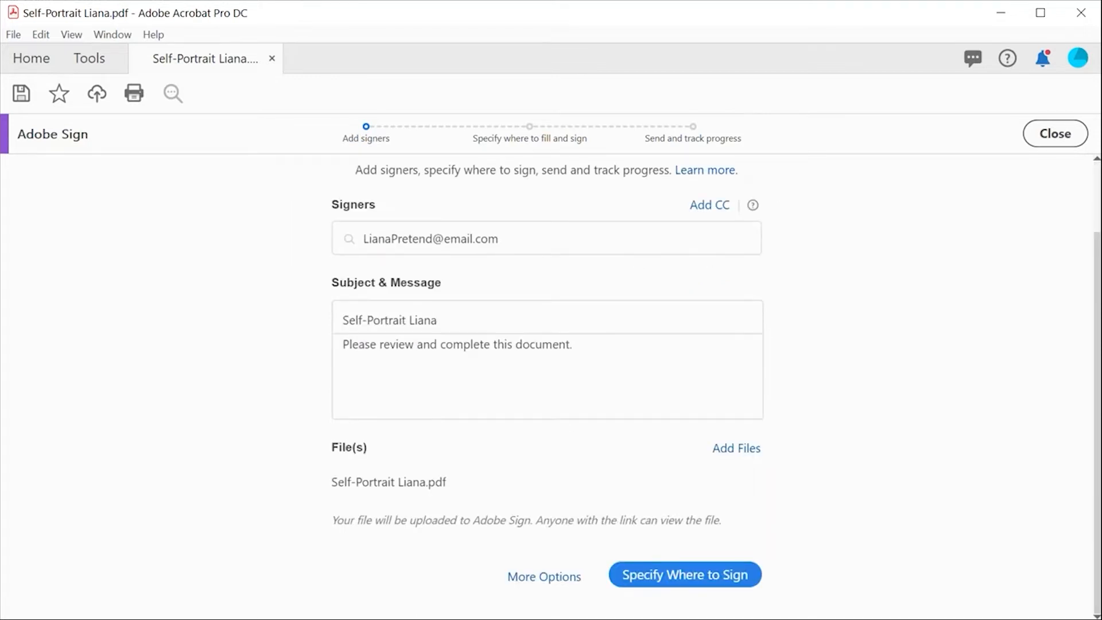
{"action": "left_click", "coordinate": [683, 574]}
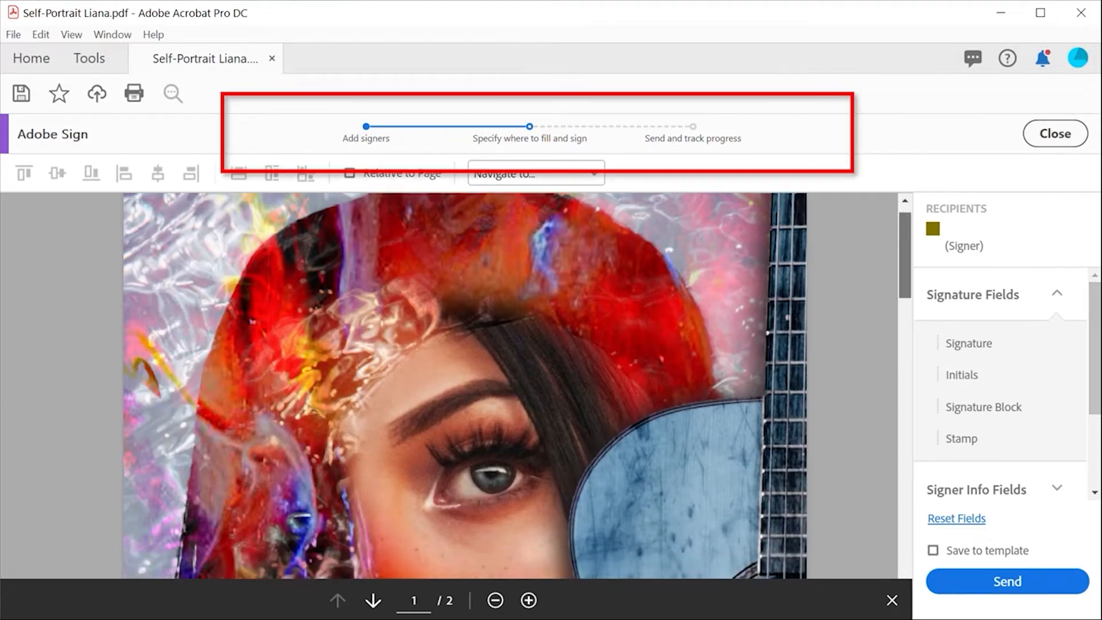
Step: Review the detected signing fields on page 2 and send the Self-Portrait Liana request
{"action": "left_click", "coordinate": [373, 600]}
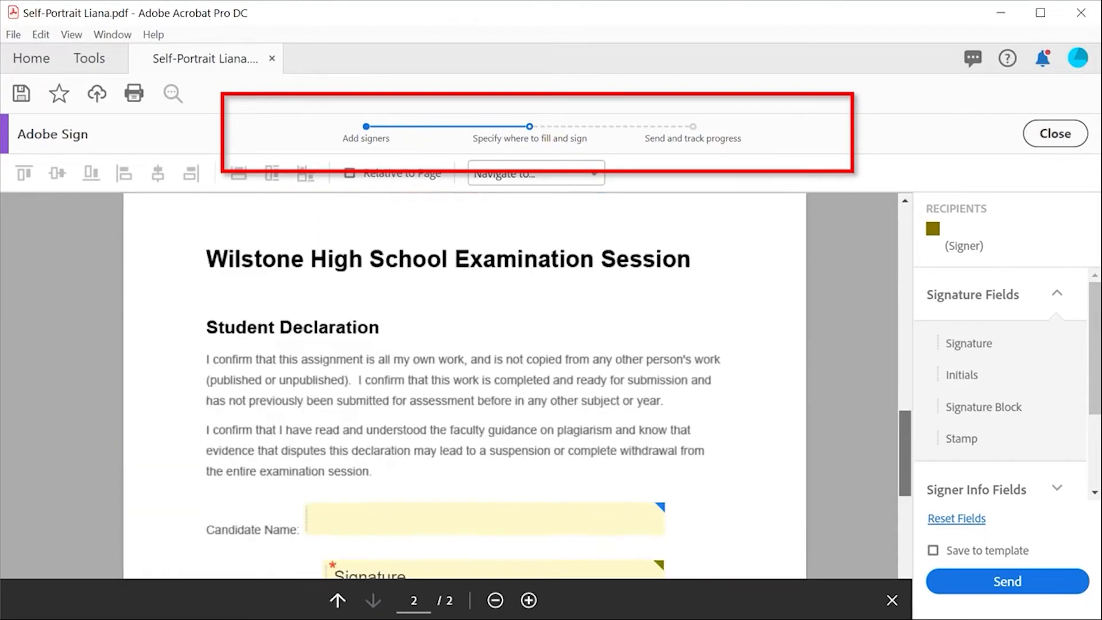
{"action": "scroll", "scroll_direction": "down", "scroll_amount": 3}
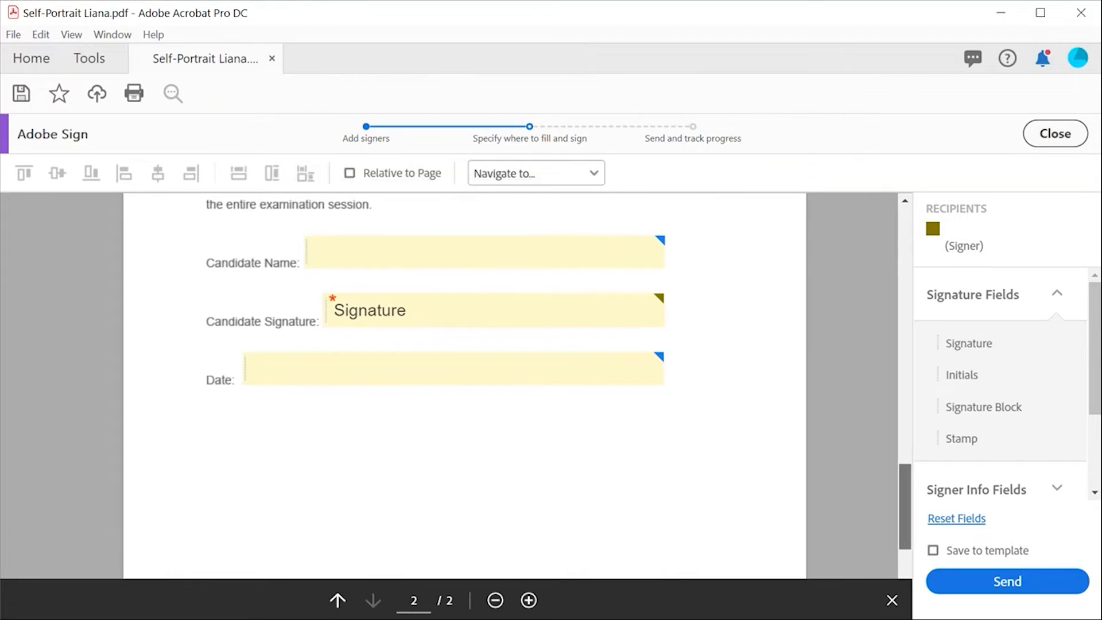
{"action": "left_click", "coordinate": [1056, 294]}
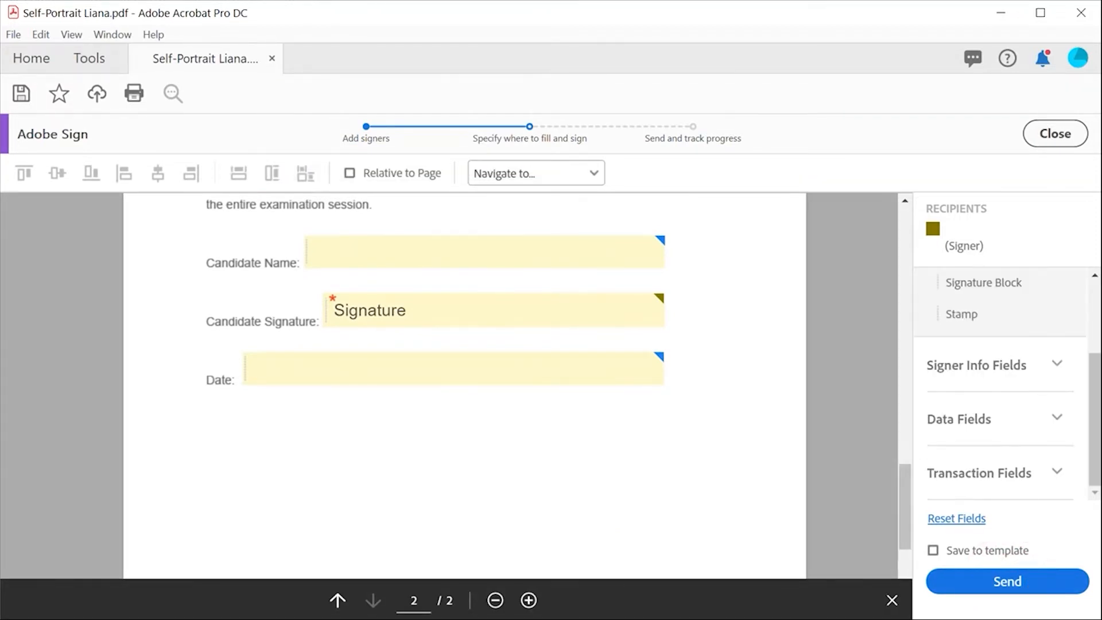
{"action": "left_click", "coordinate": [1006, 580]}
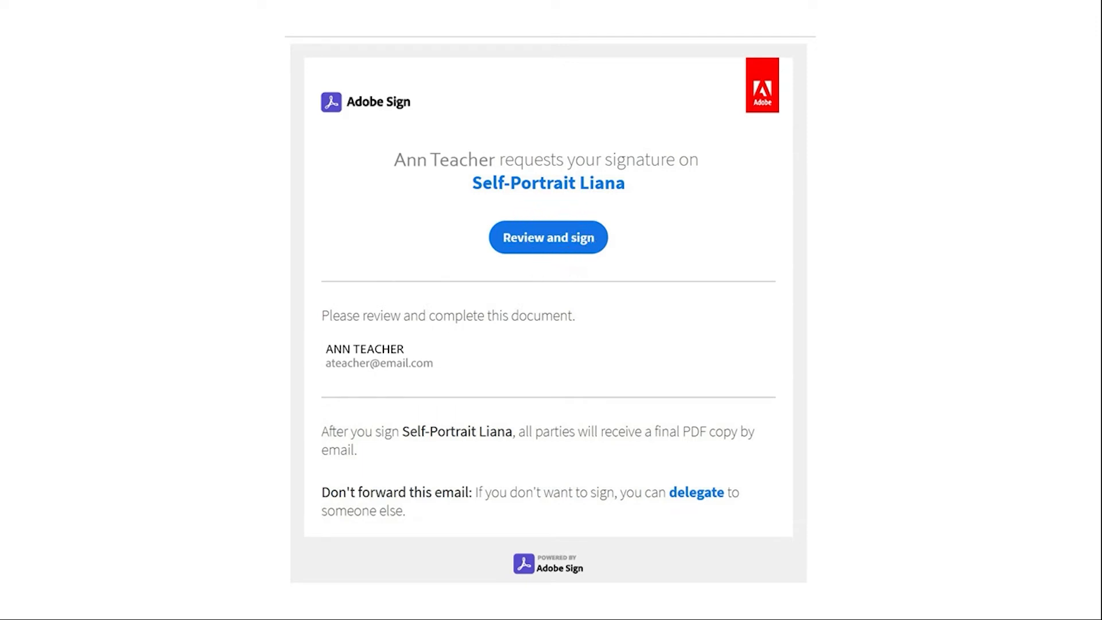
Step: Review the document from the email and enter 'Liana Pretend' as Candidate Name
{"action": "left_click", "coordinate": [547, 237]}
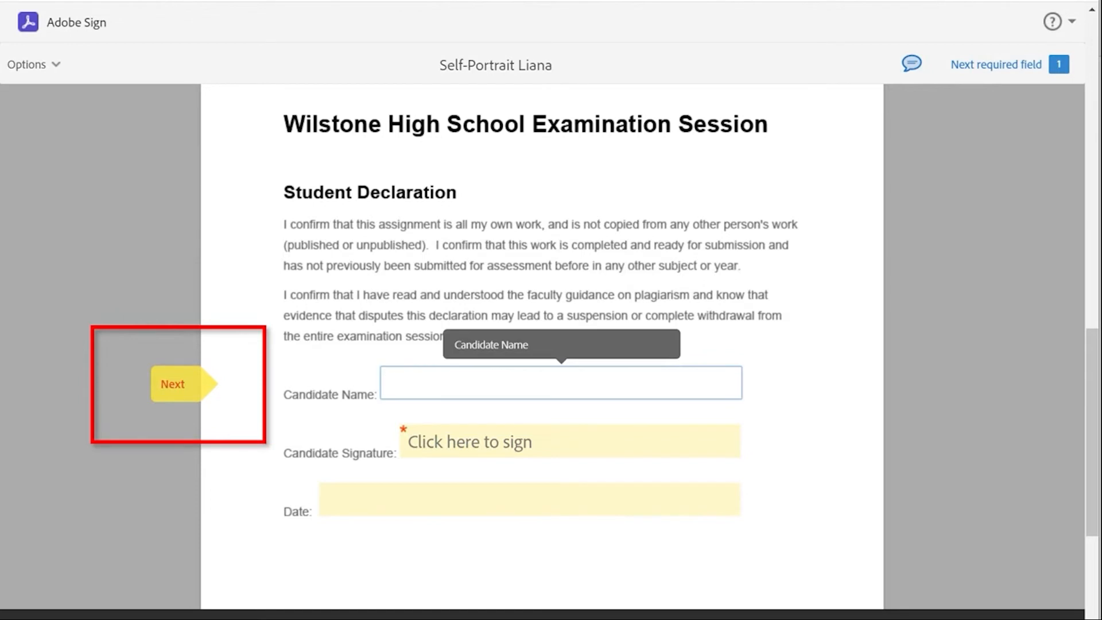
{"action": "type", "text": "Liana Pre"}
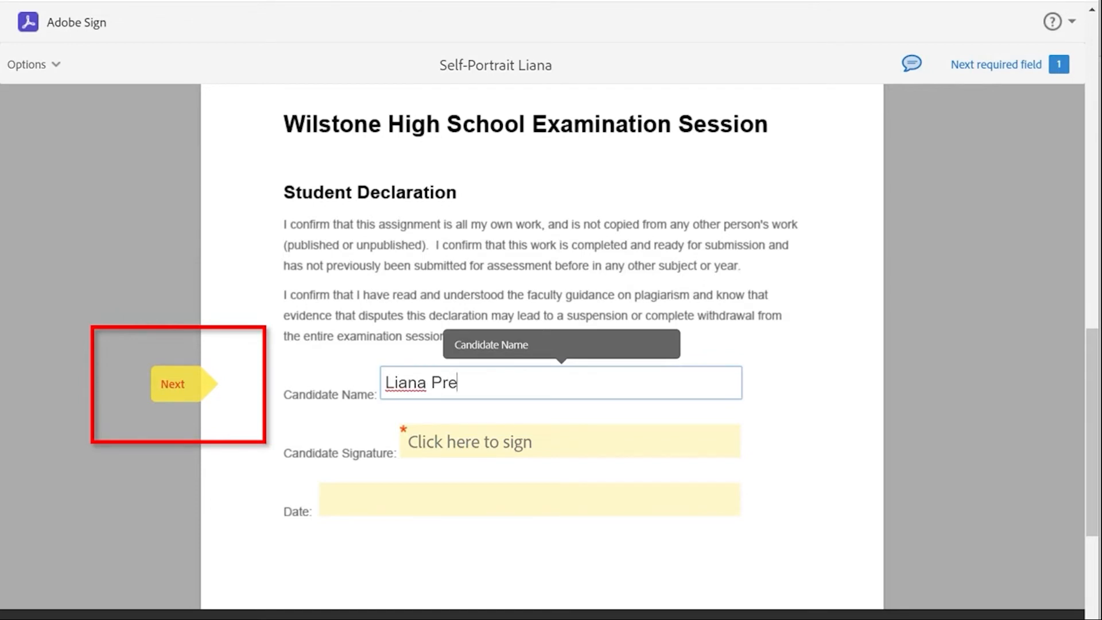
{"action": "type", "text": "tend"}
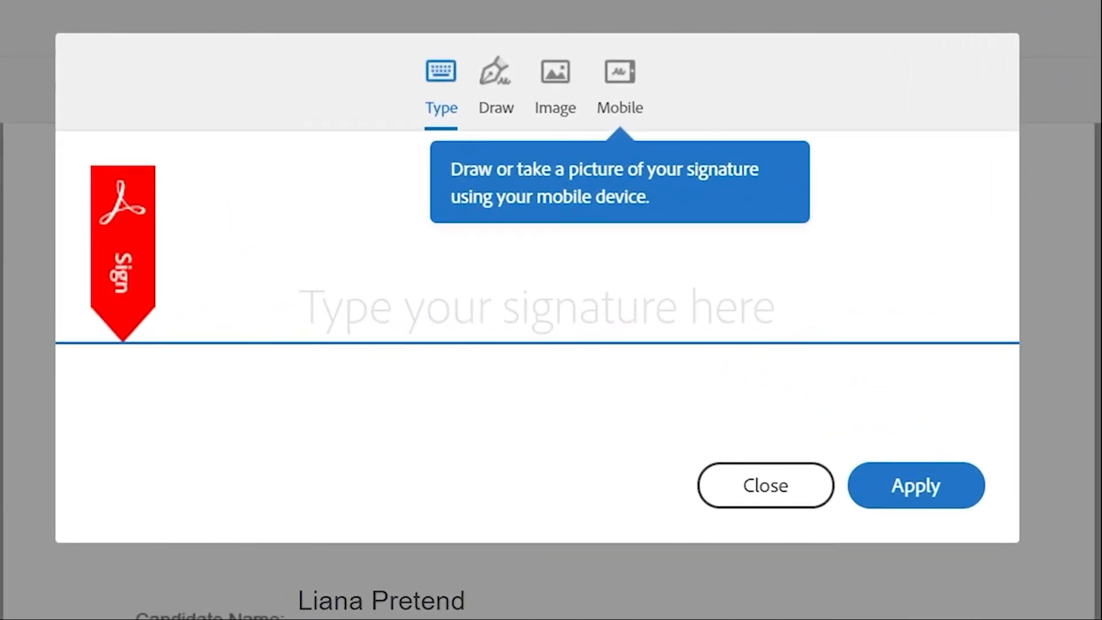
Step: Apply the typed signature 'Liana Pretend' and finish signing the declaration
{"action": "left_click", "coordinate": [540, 306]}
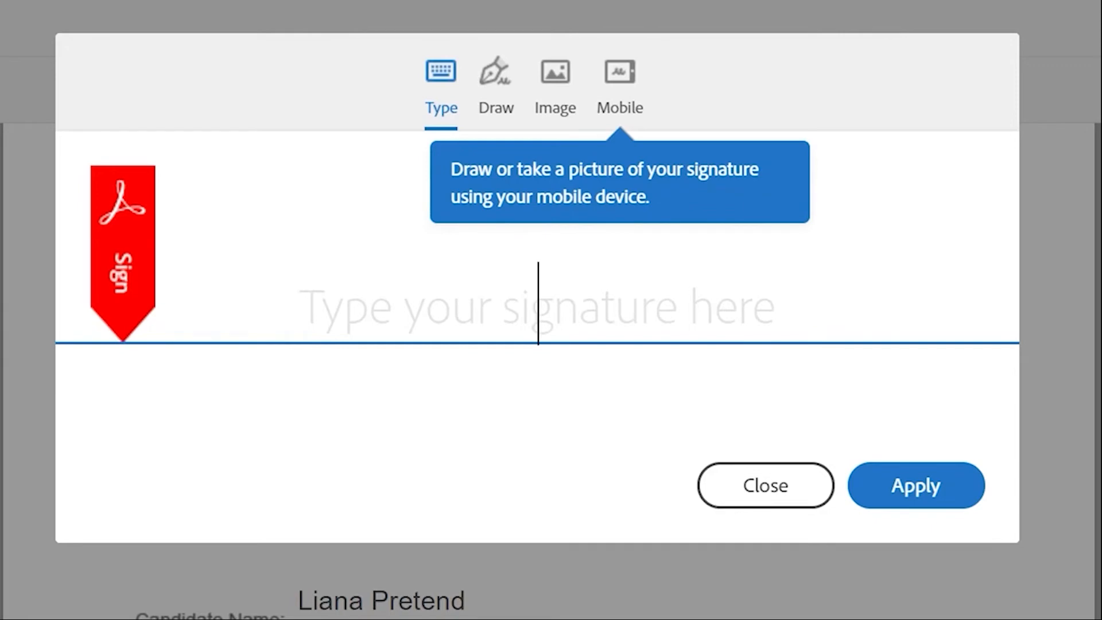
{"action": "type", "text": "Liana P"}
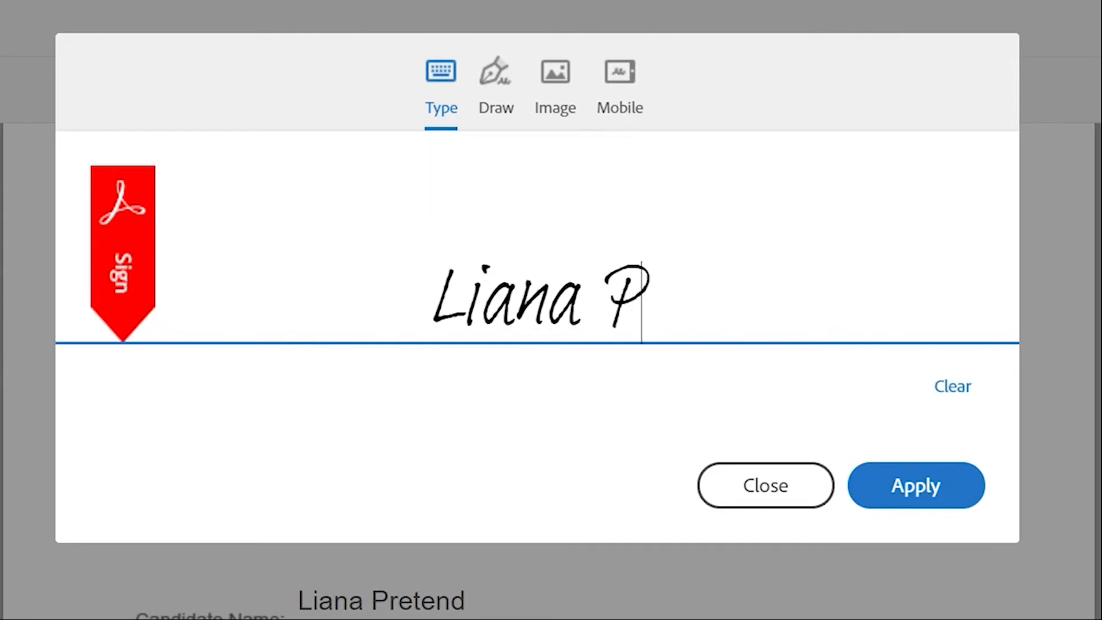
{"action": "type", "text": "retend"}
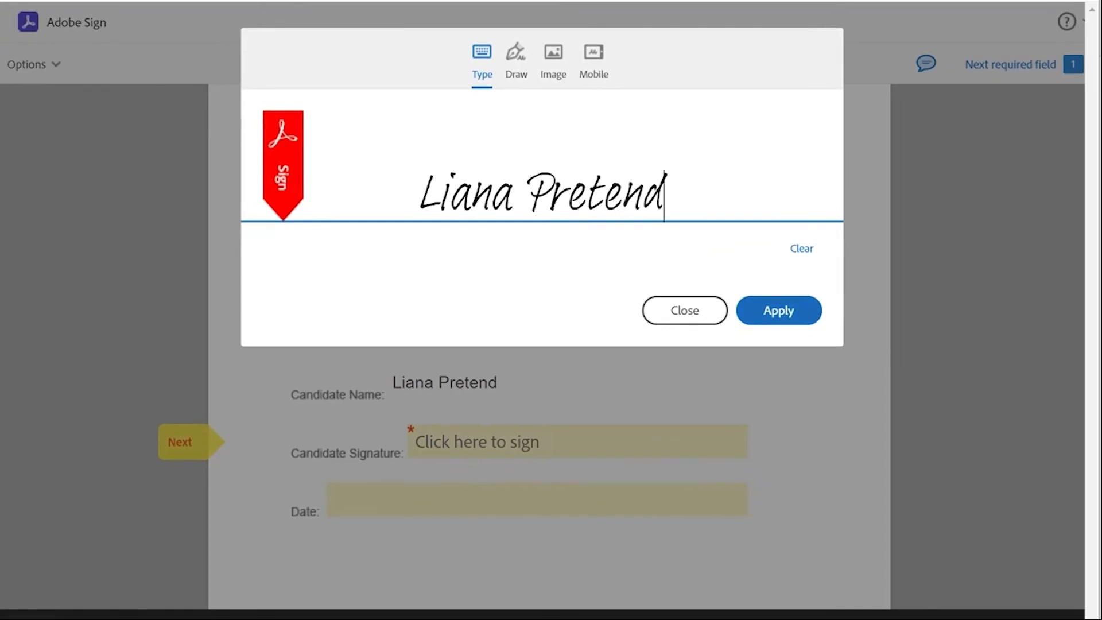
{"action": "left_click", "coordinate": [777, 311]}
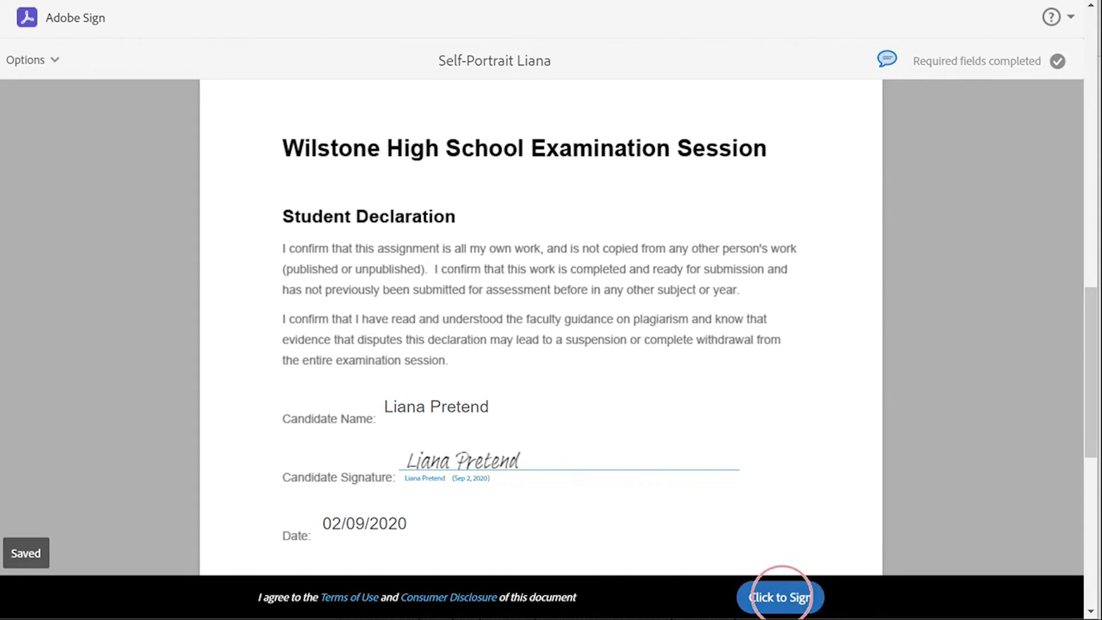
{"action": "left_click", "coordinate": [778, 597]}
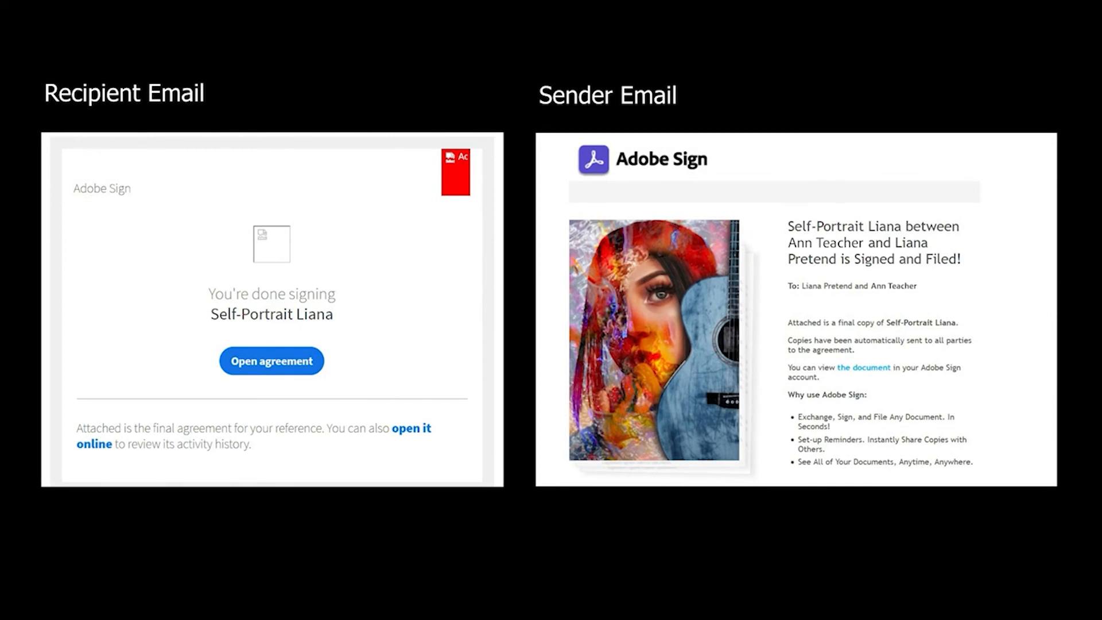
Step: View the completed agreement with Signed status, name, signature and date filled in
{"action": "left_click", "coordinate": [271, 360]}
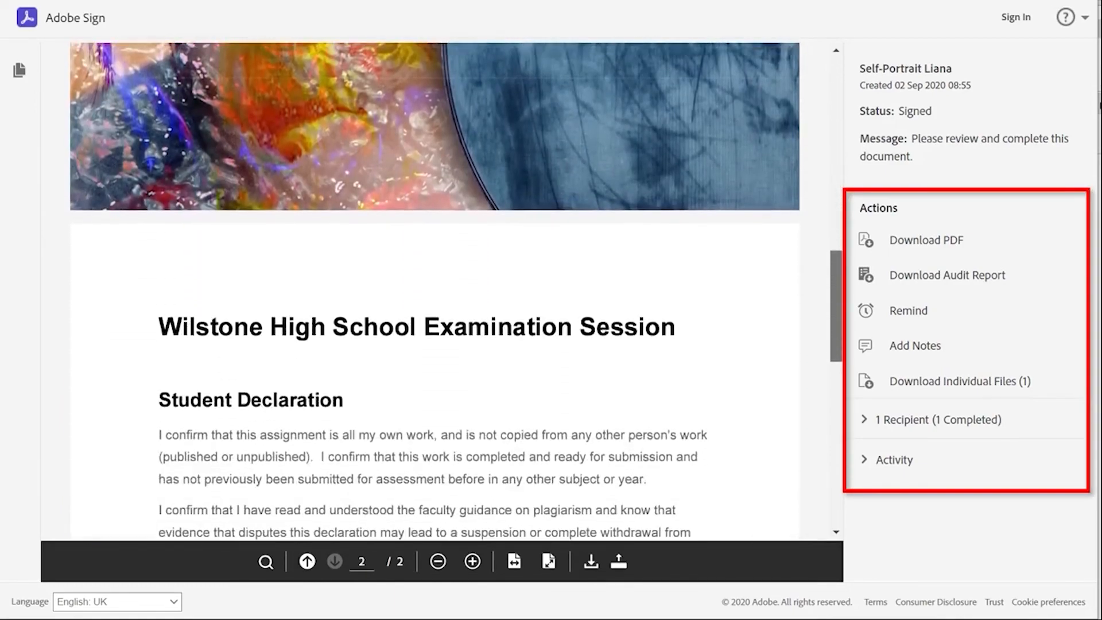
{"action": "scroll", "scroll_direction": "down", "scroll_amount": 3}
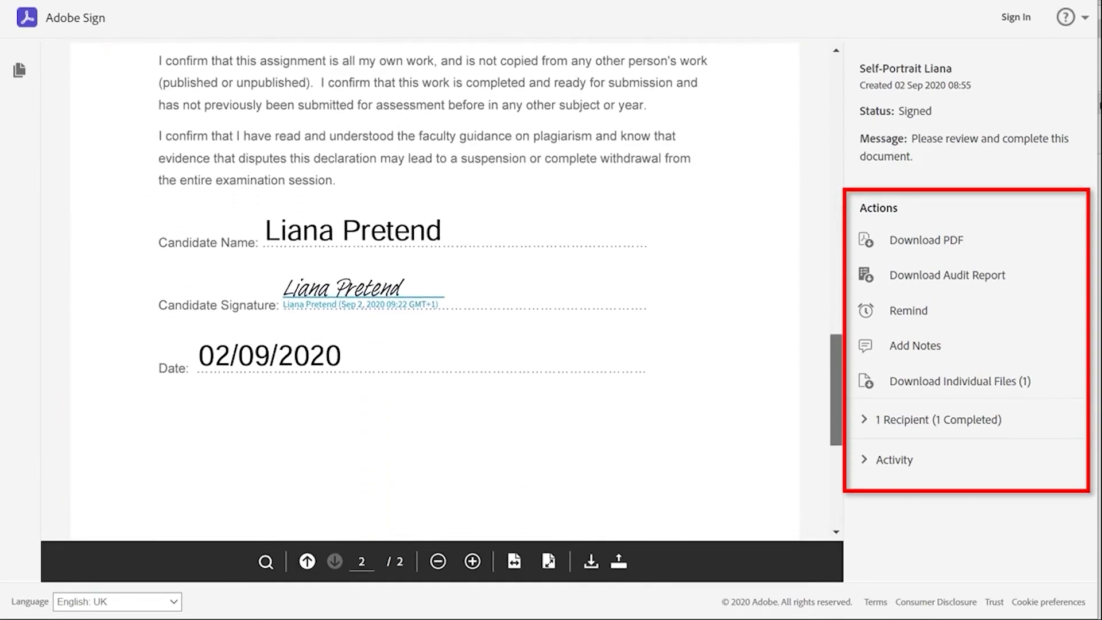